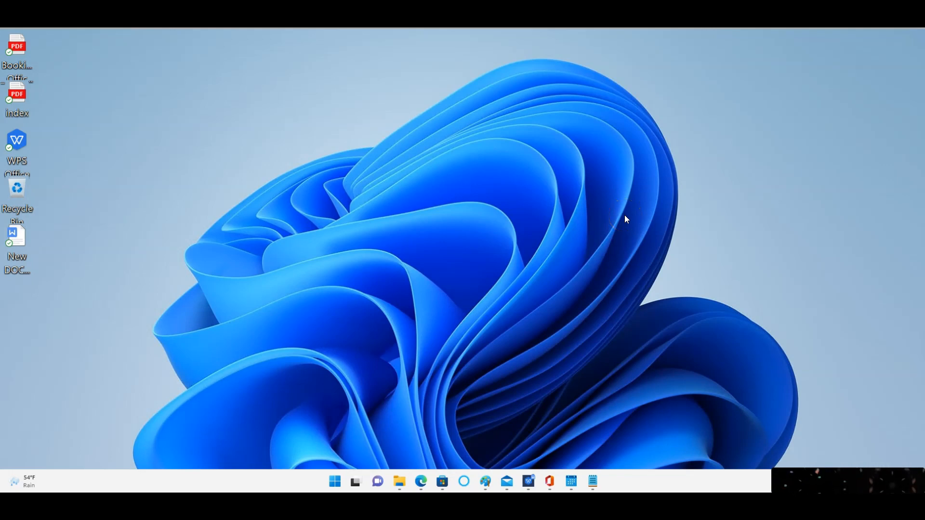
# Go from the Settings app through Personalization to the Taskbar page
pyautogui.click(630, 200)
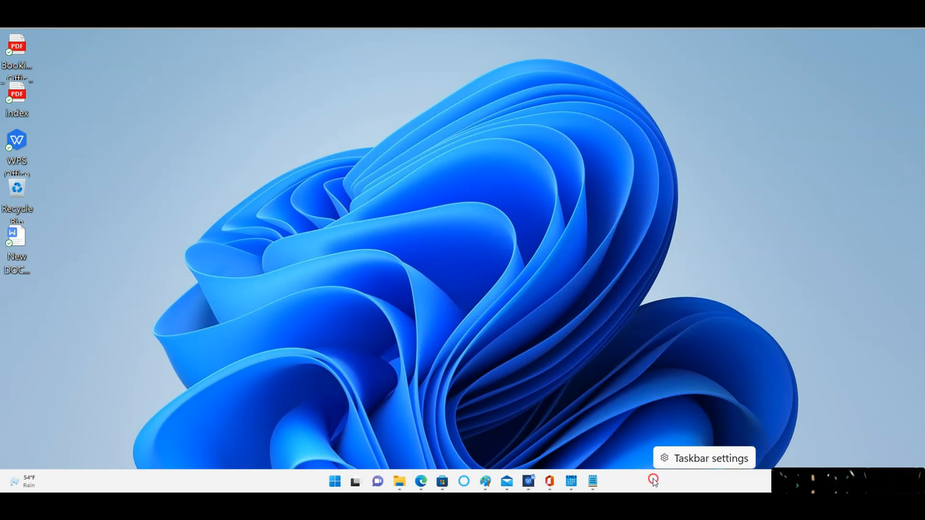
pyautogui.moveTo(703, 458)
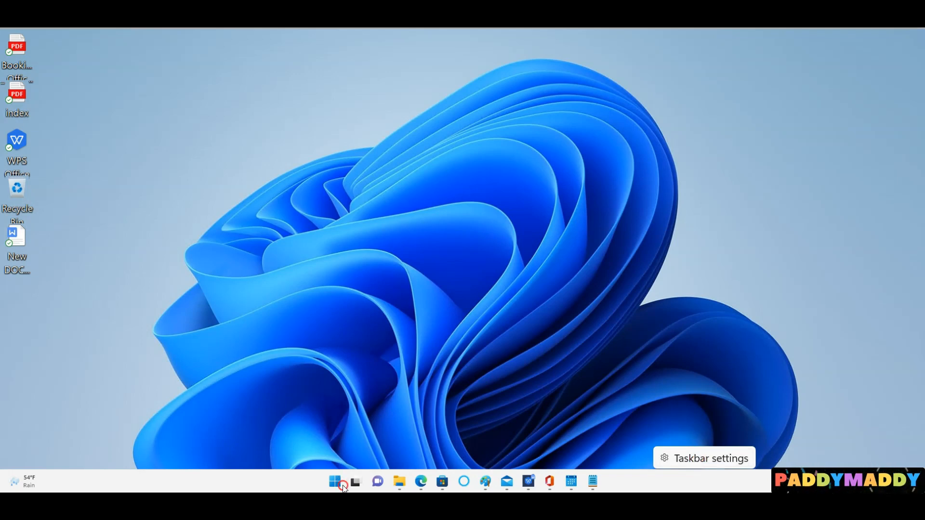
pyautogui.moveTo(334, 483)
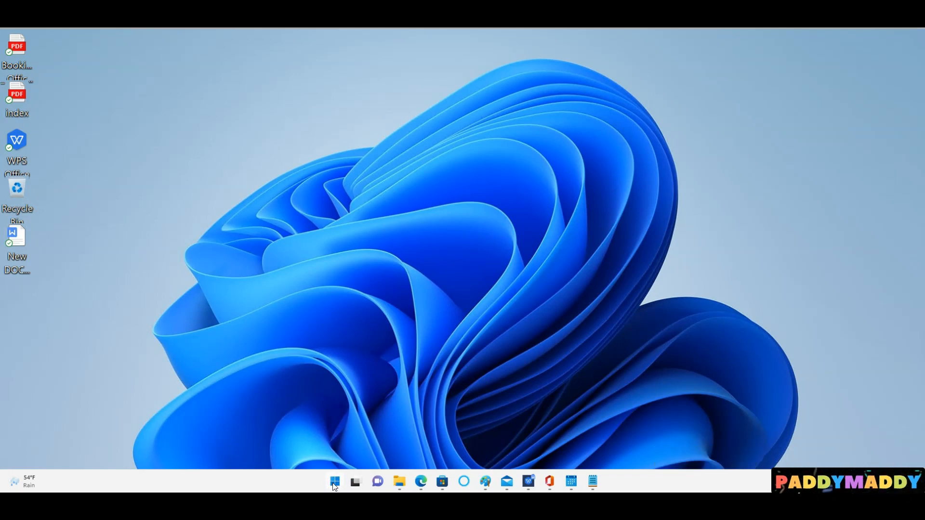
pyautogui.click(603, 481)
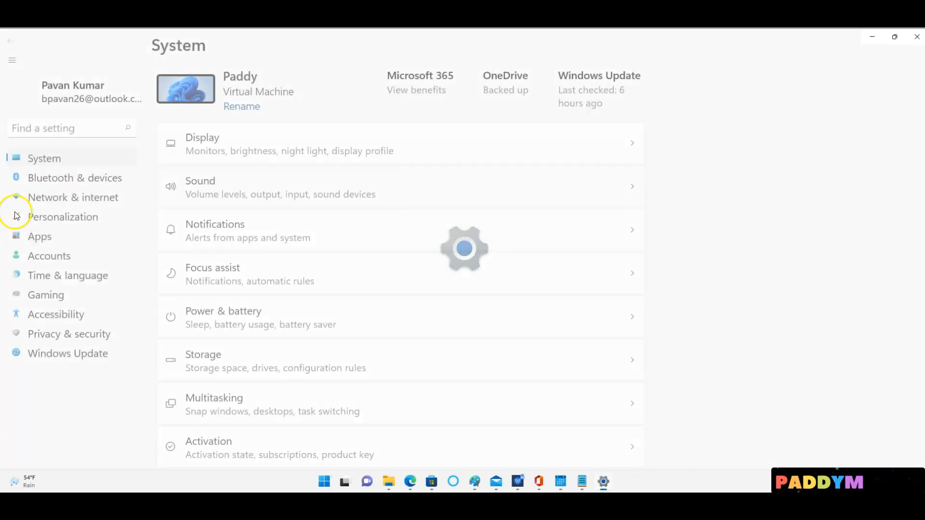
pyautogui.click(63, 216)
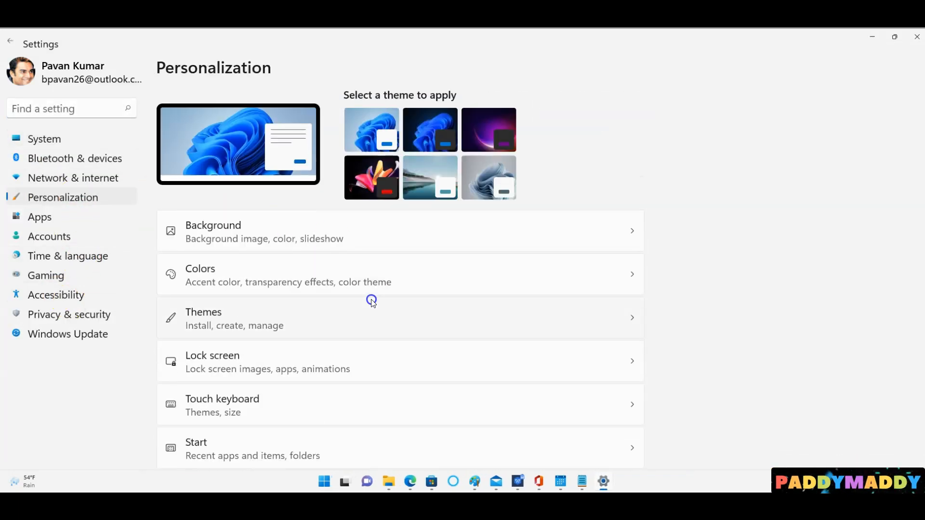
pyautogui.scroll(-3)
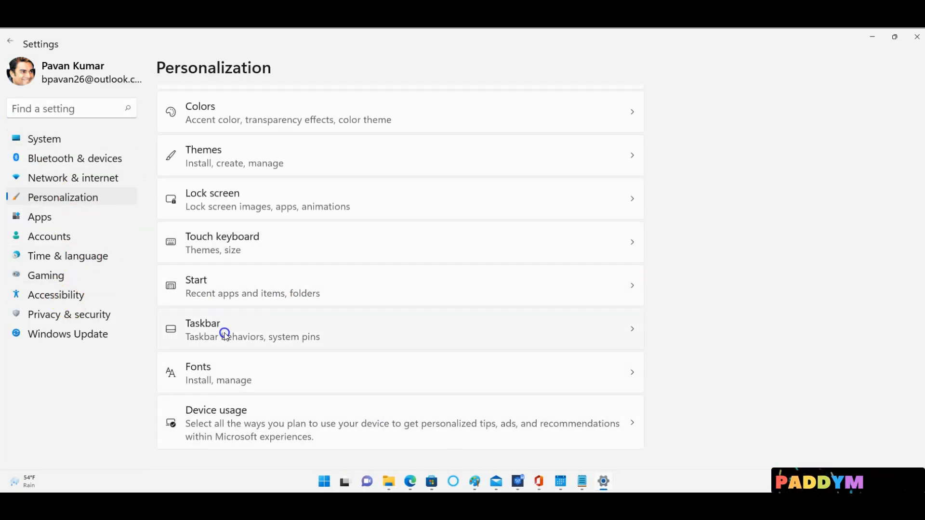
pyautogui.click(202, 329)
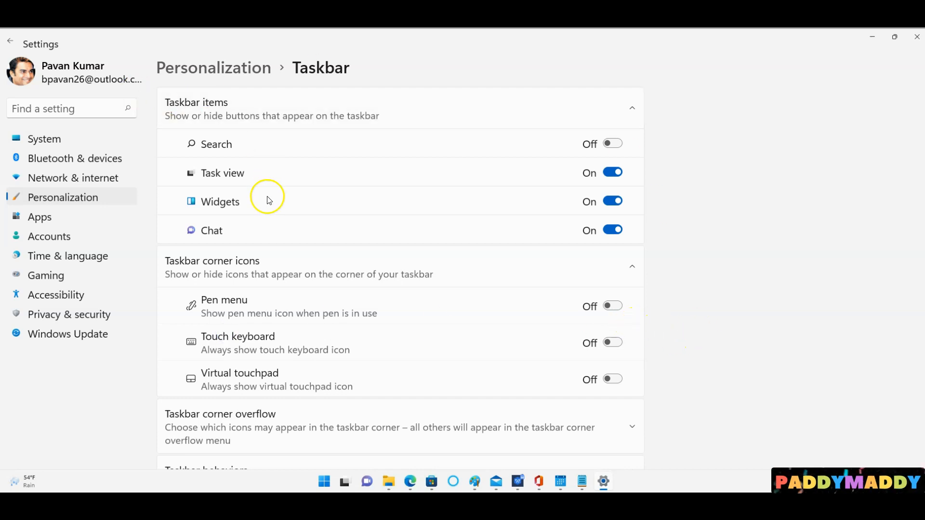
# Turn Task view off and back on, preview Task view, then switch Widgets off
pyautogui.click(631, 107)
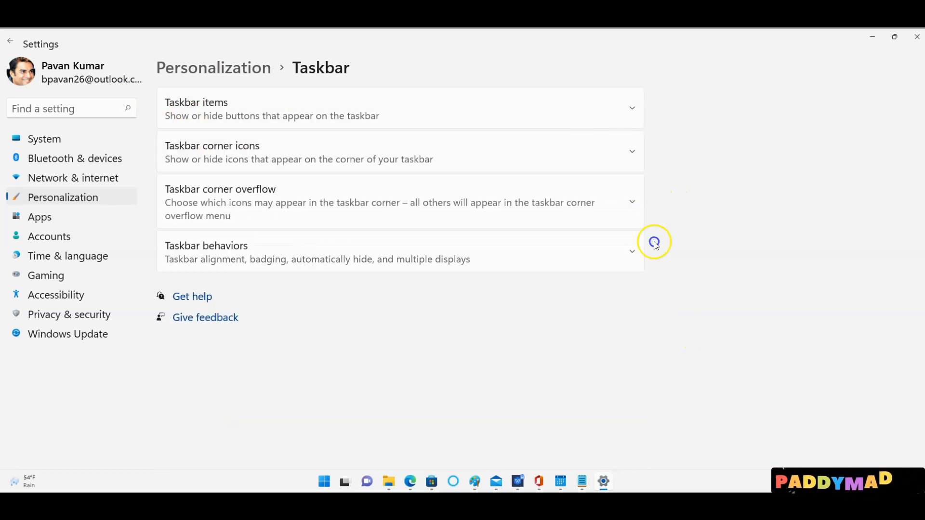
pyautogui.moveTo(411, 337)
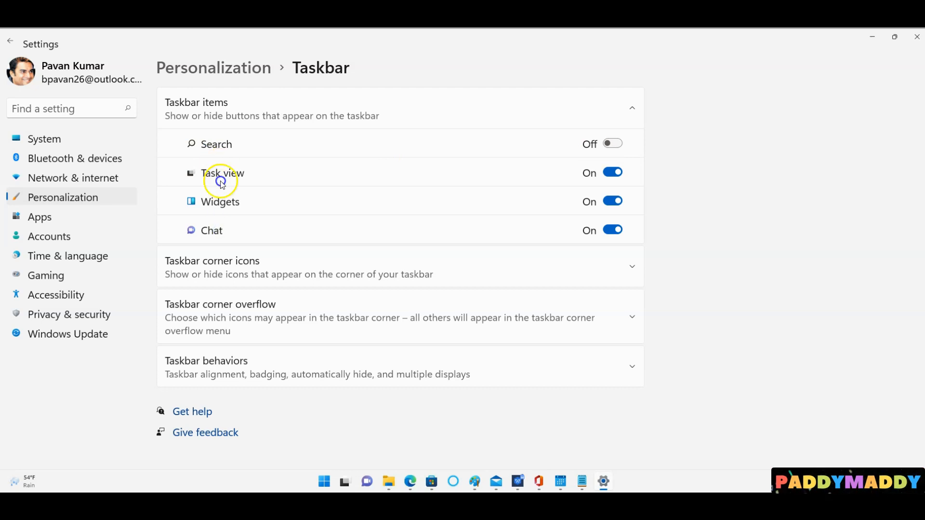
pyautogui.click(612, 172)
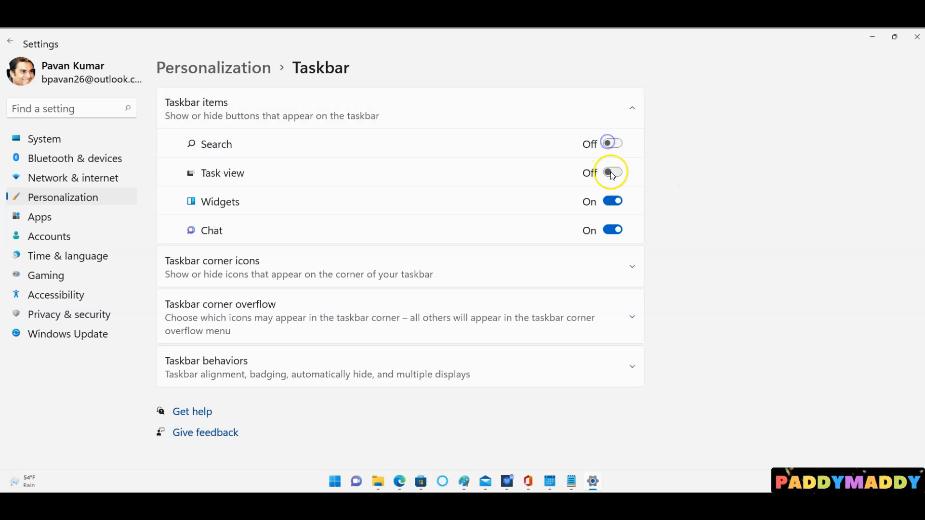
pyautogui.click(612, 173)
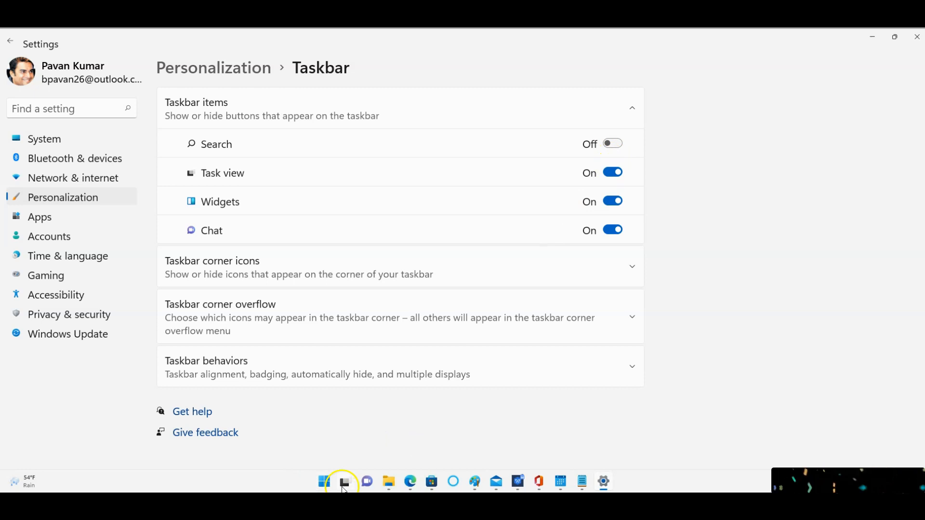
pyautogui.click(344, 481)
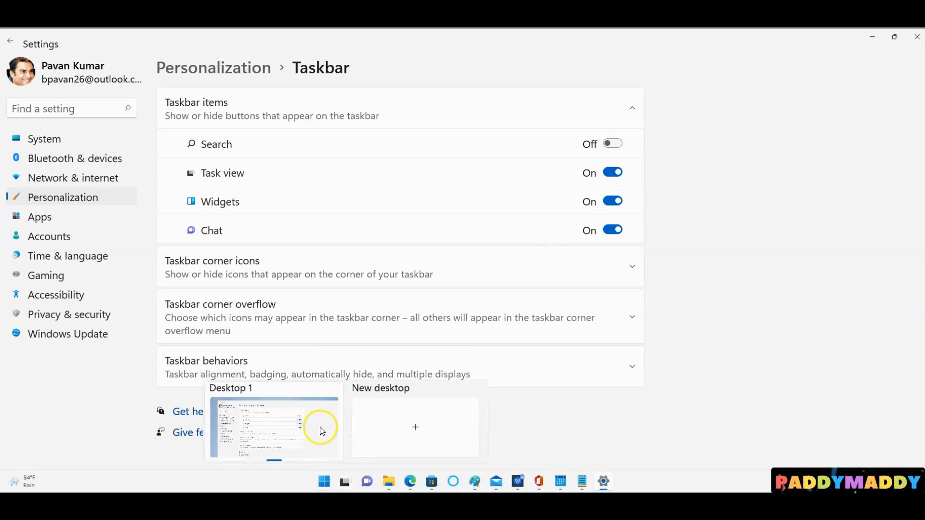
pyautogui.moveTo(443, 429)
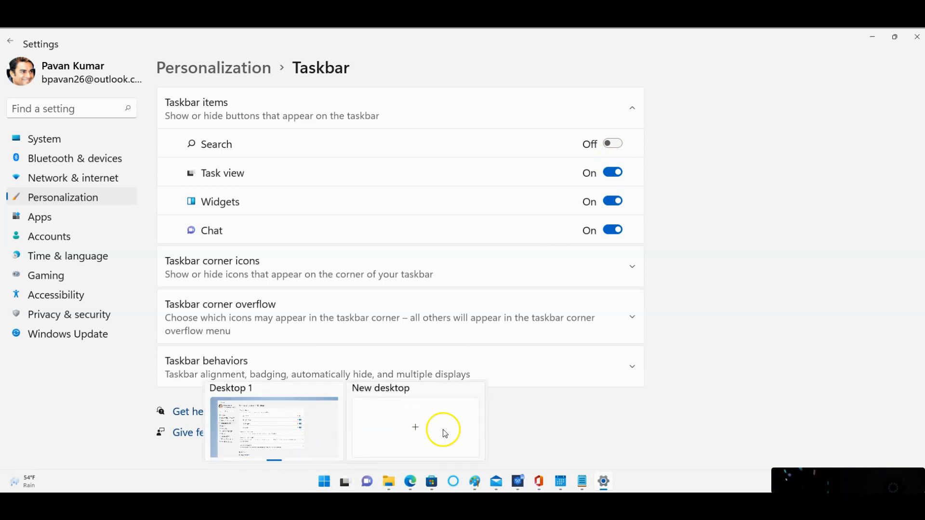
pyautogui.click(612, 202)
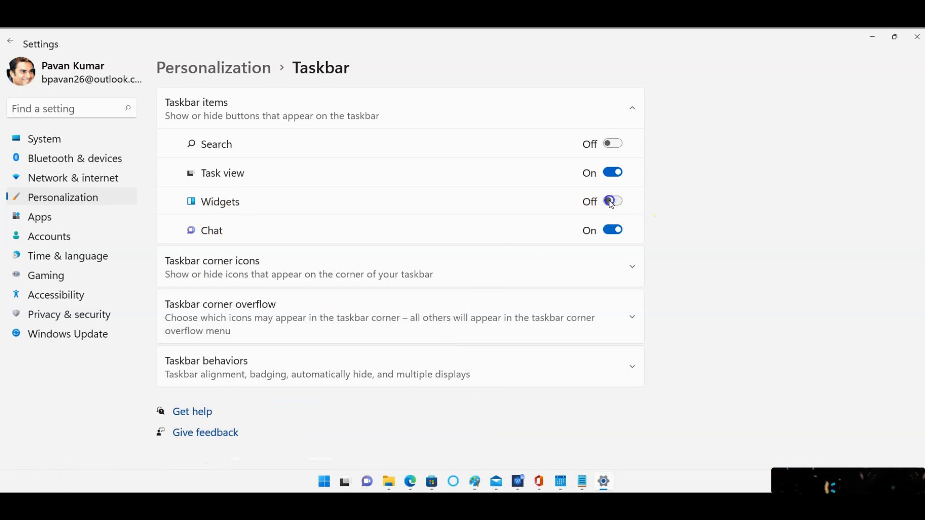
# Re-enable Widgets and open the weather and Photos widgets' size and options menus
pyautogui.click(613, 202)
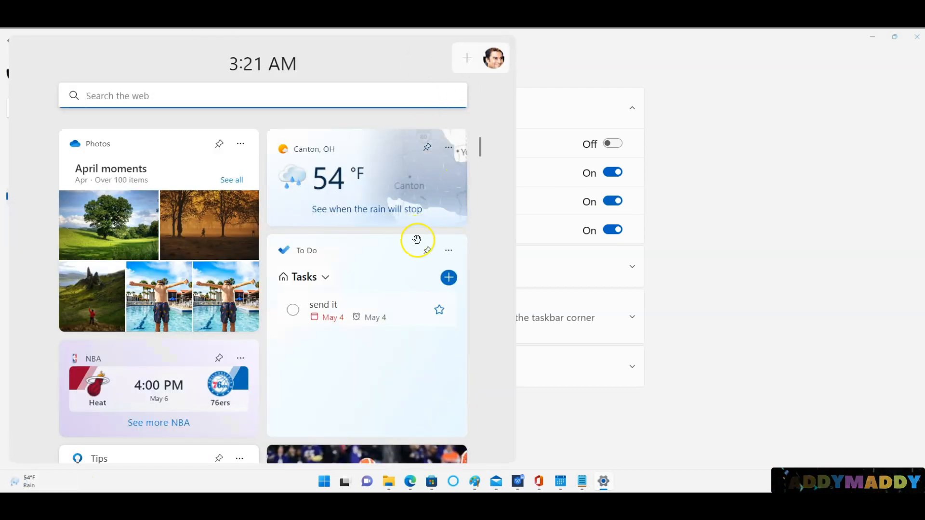
pyautogui.click(448, 147)
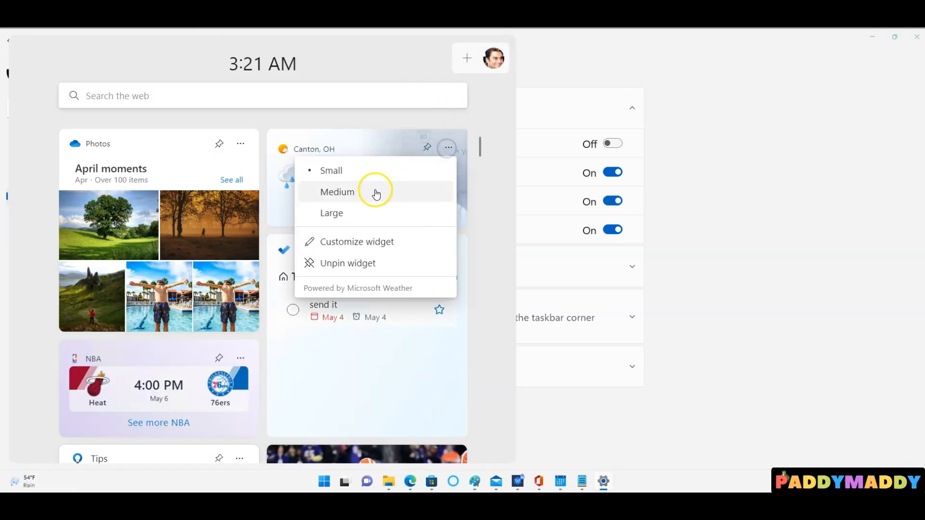
pyautogui.moveTo(338, 231)
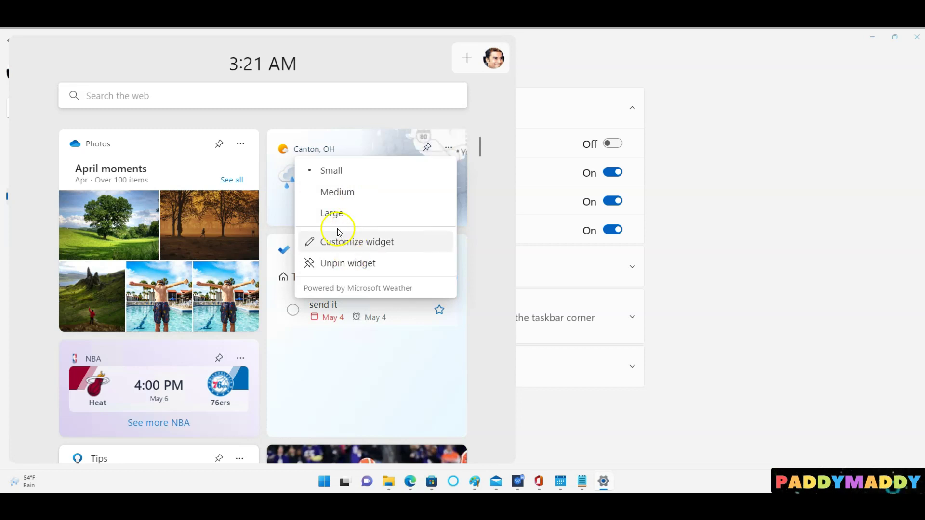
pyautogui.moveTo(460, 147)
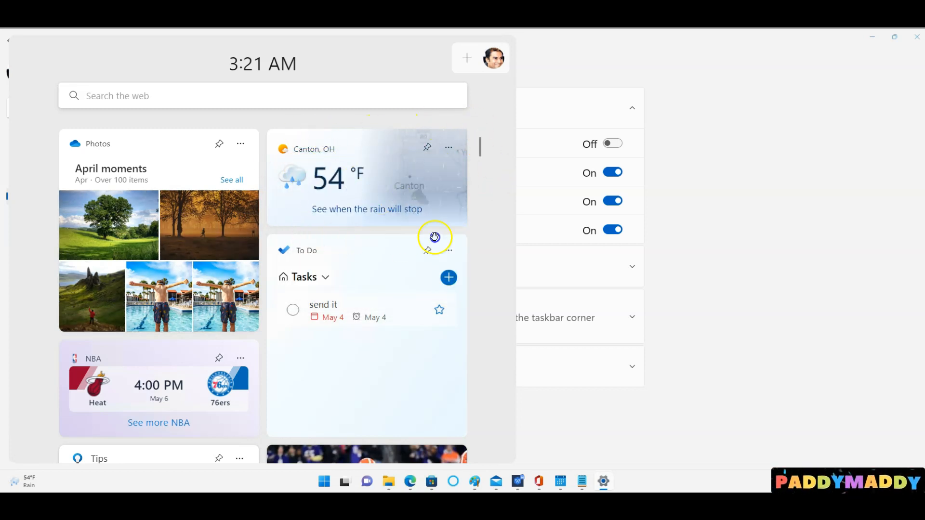
pyautogui.moveTo(399, 232)
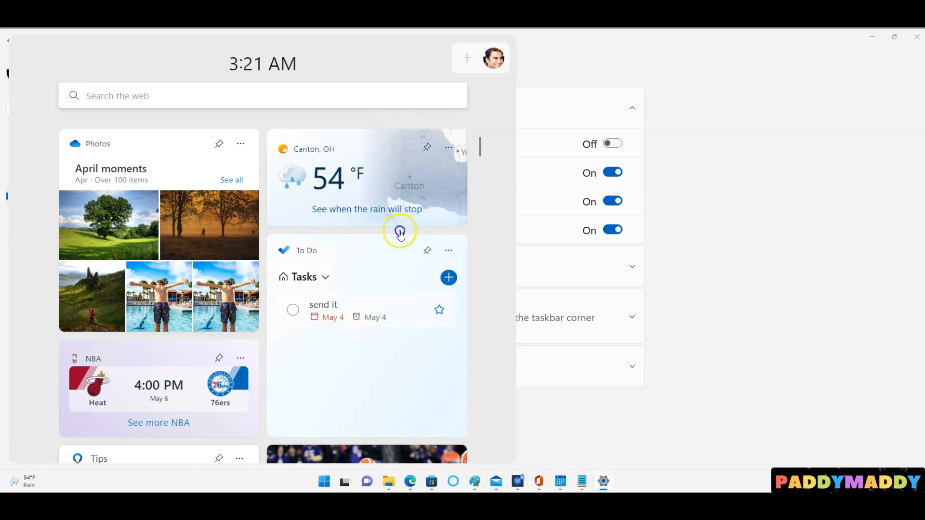
pyautogui.moveTo(141, 247)
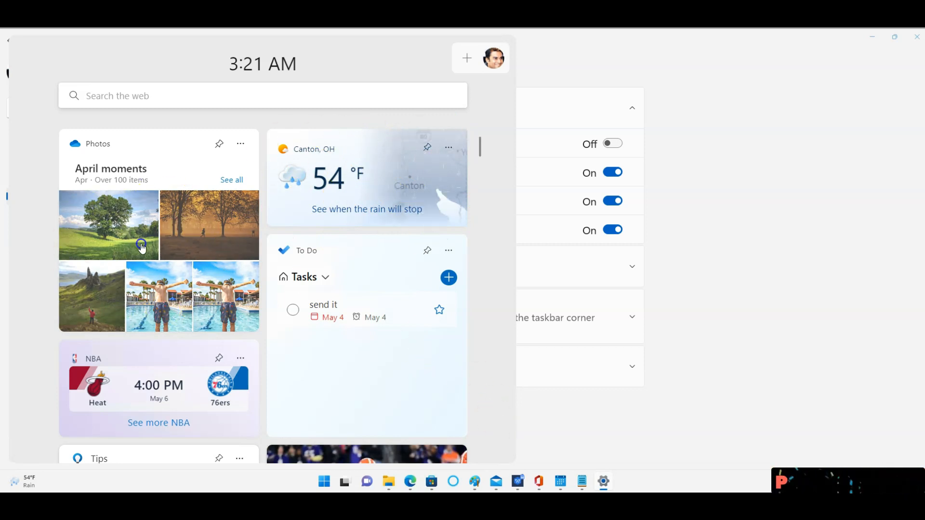
pyautogui.click(239, 143)
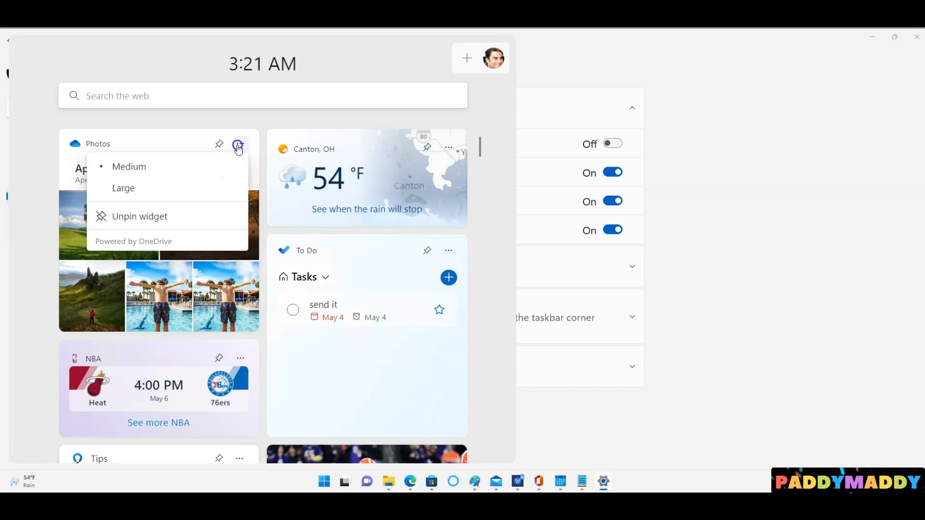
pyautogui.moveTo(140, 216)
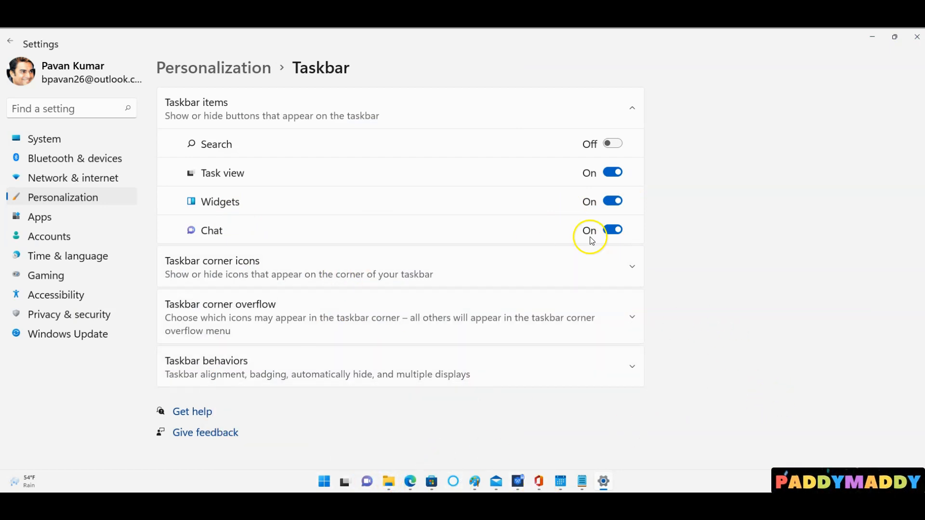
# Switch the Chat toggle in Taskbar items to Off
pyautogui.click(612, 231)
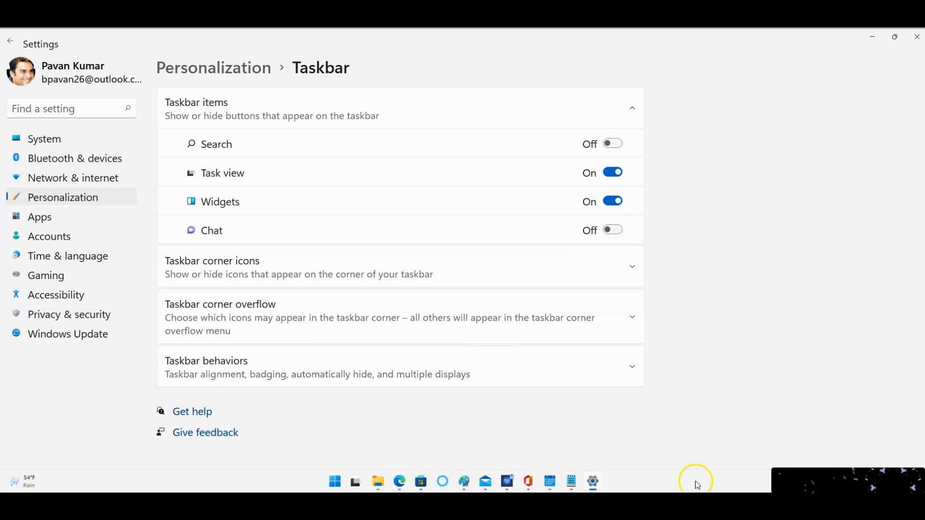
pyautogui.moveTo(612, 230)
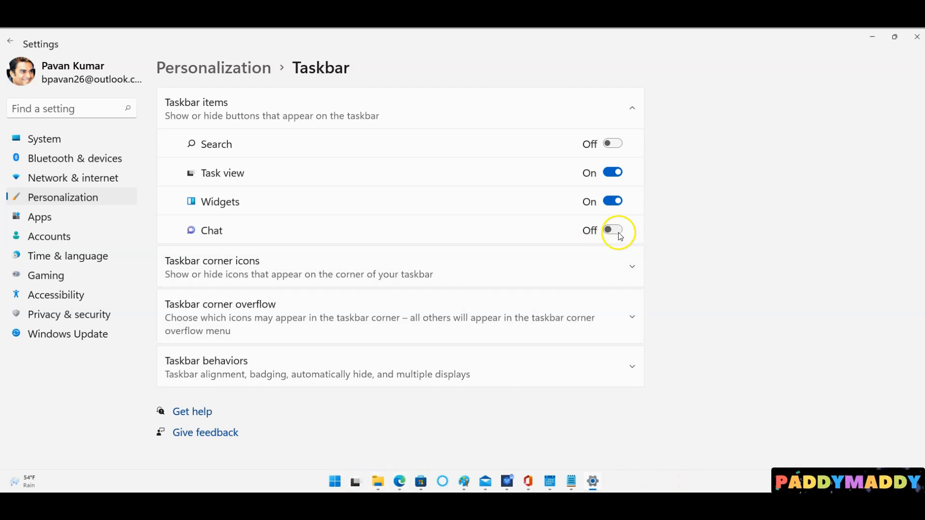